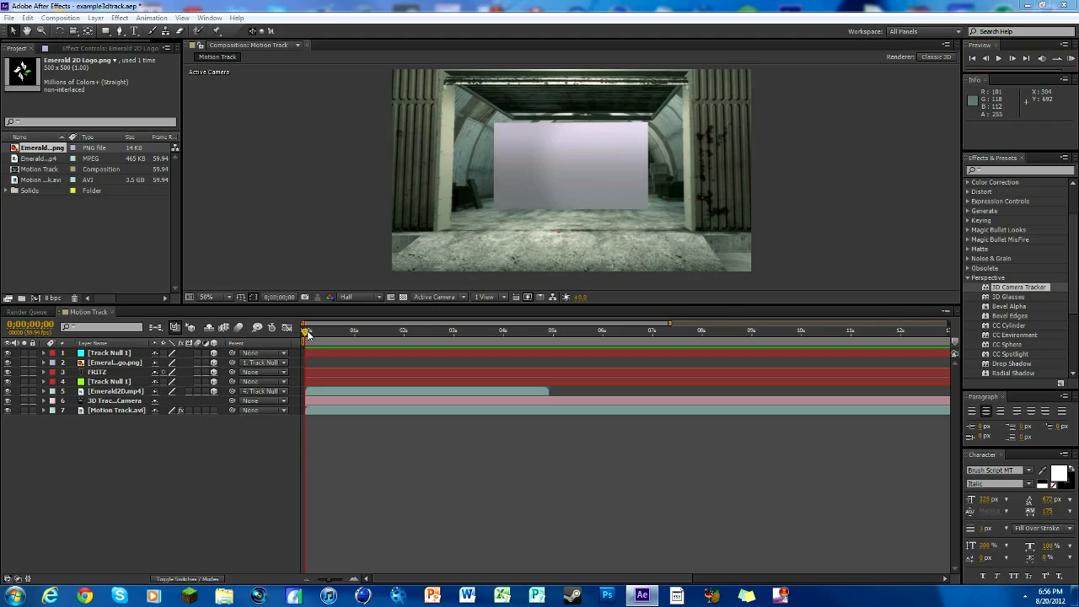
pyautogui.moveTo(303, 334)
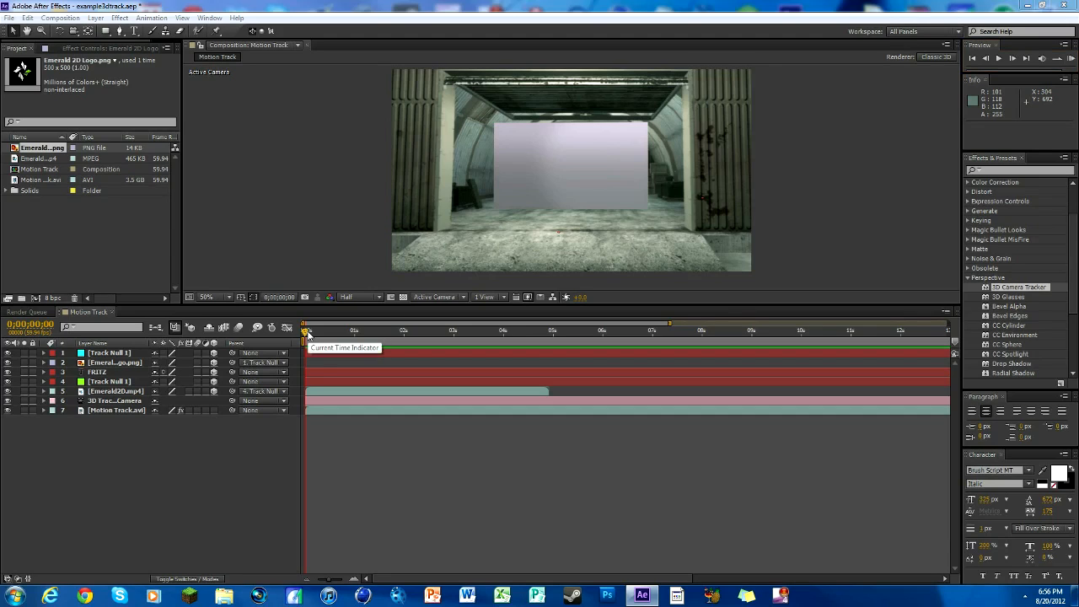
pyautogui.moveTo(424, 445)
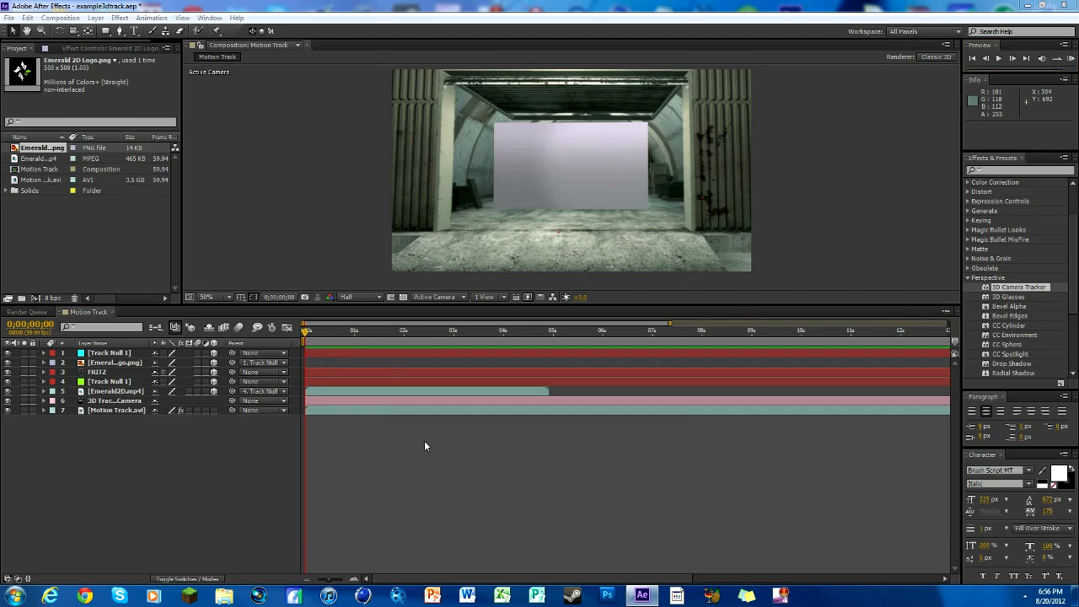
# Scrub through the finished shot to preview the wall logo video and the FRITZ text
pyautogui.click(312, 330)
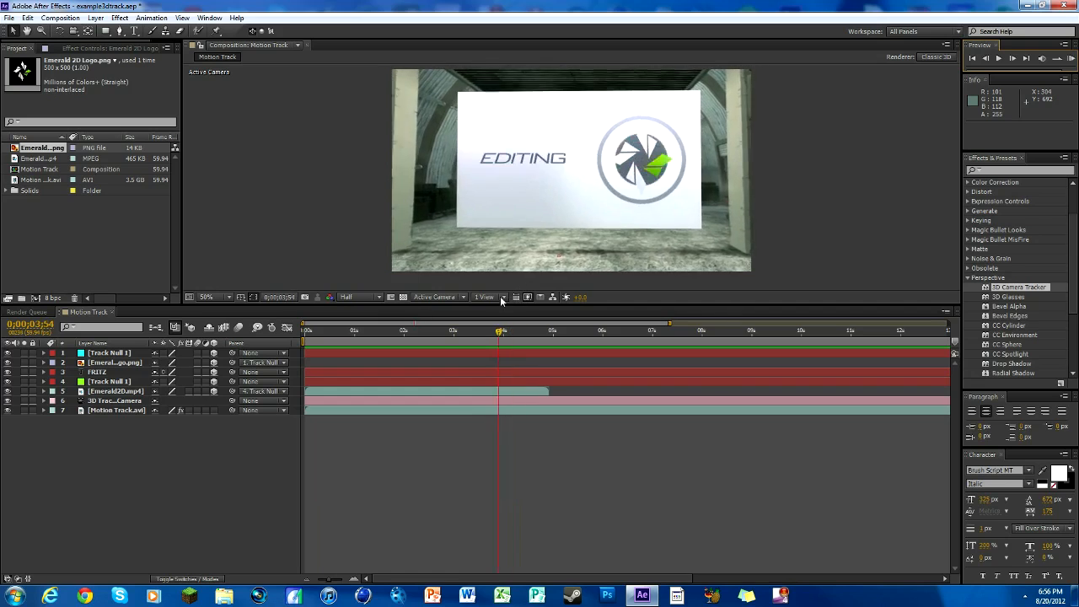
pyautogui.click(331, 329)
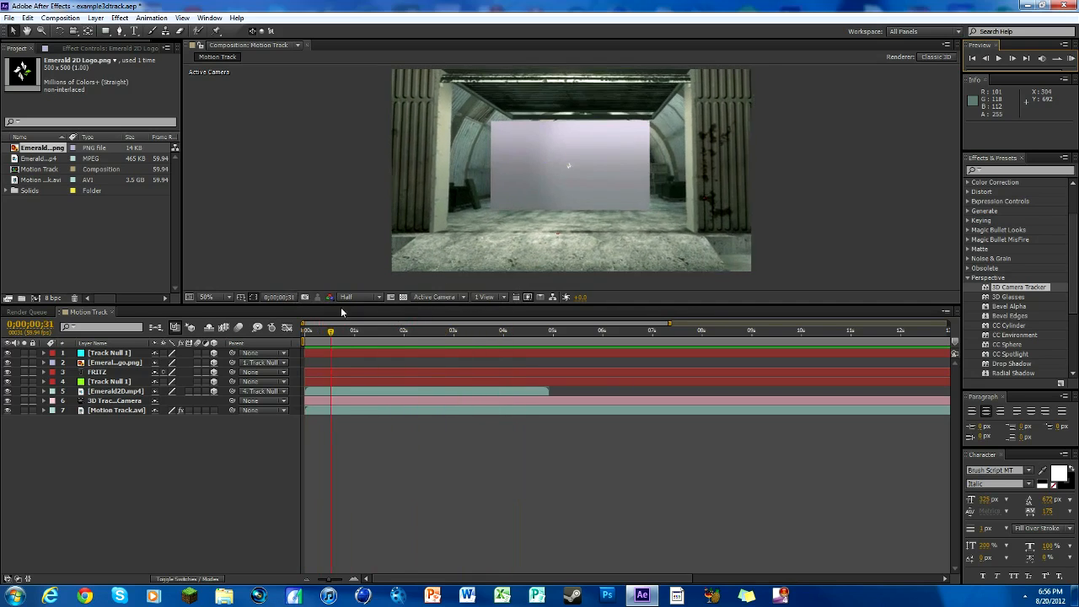
pyautogui.click(520, 330)
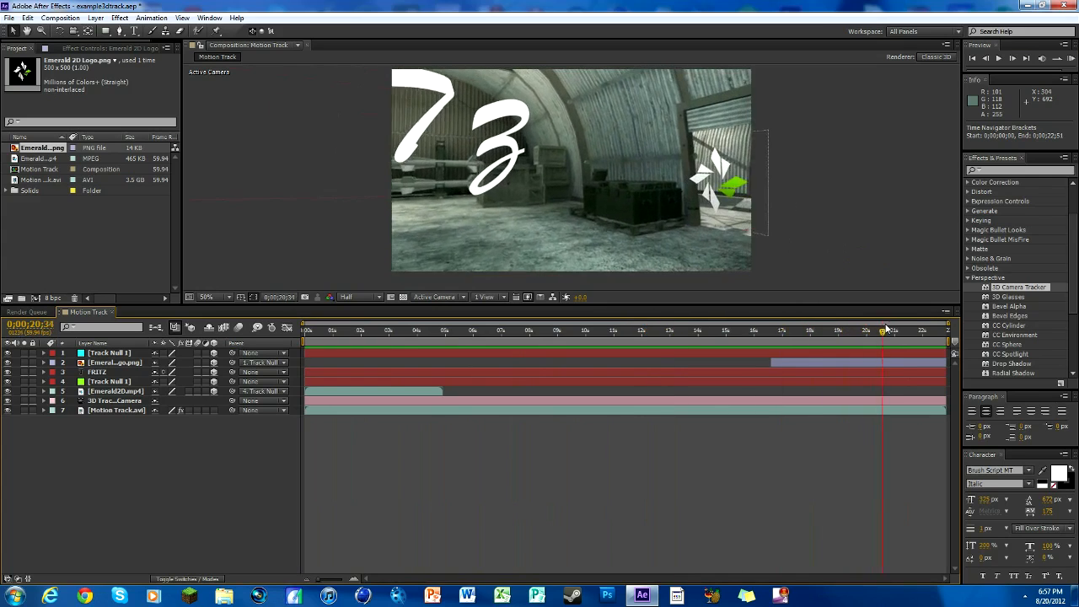
pyautogui.click(863, 328)
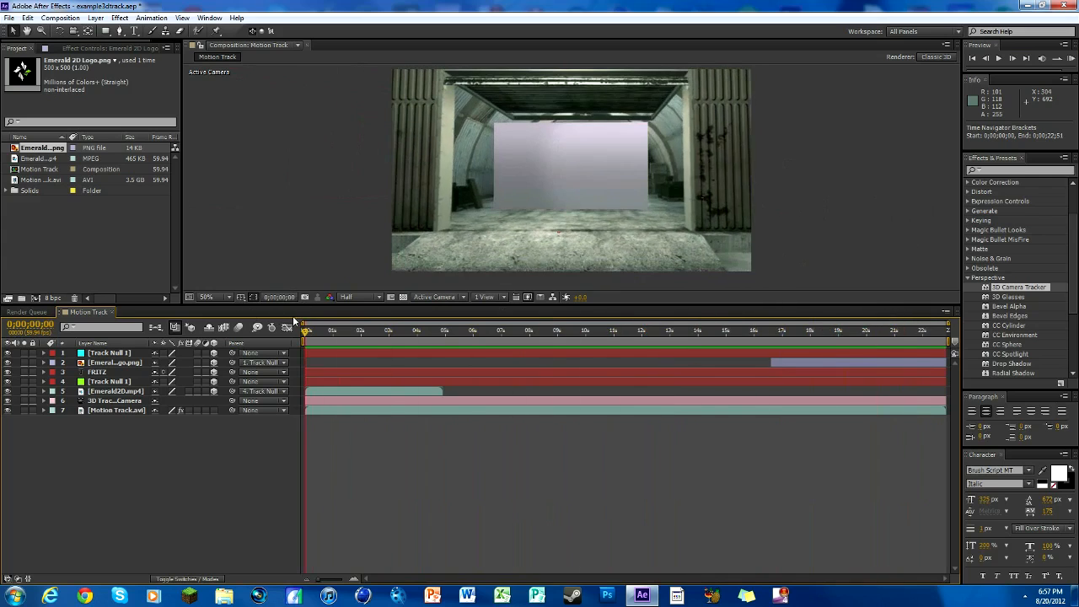
pyautogui.click(496, 328)
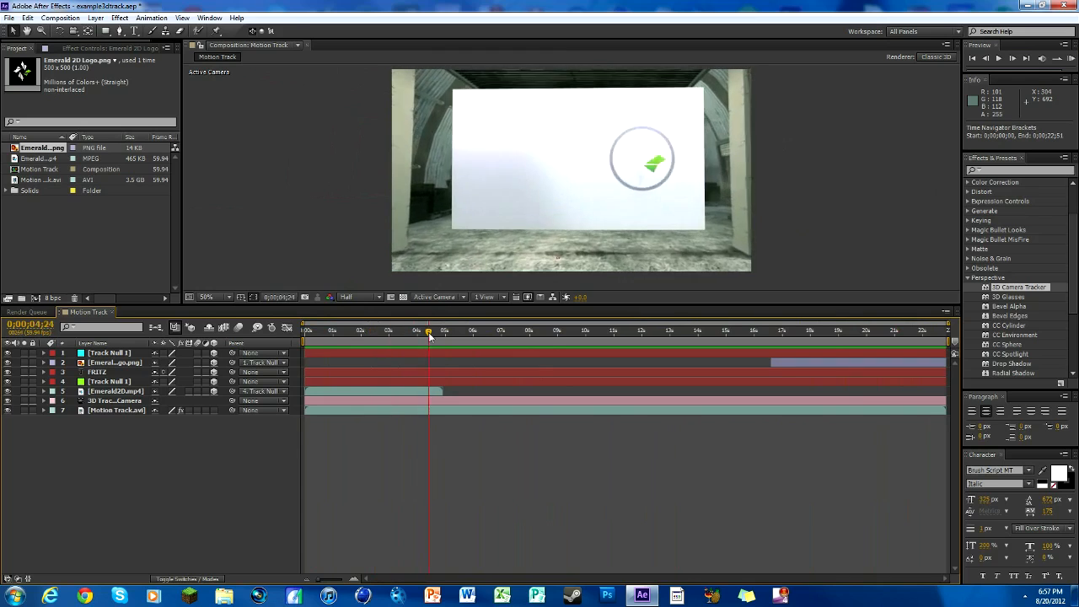
pyautogui.click(531, 330)
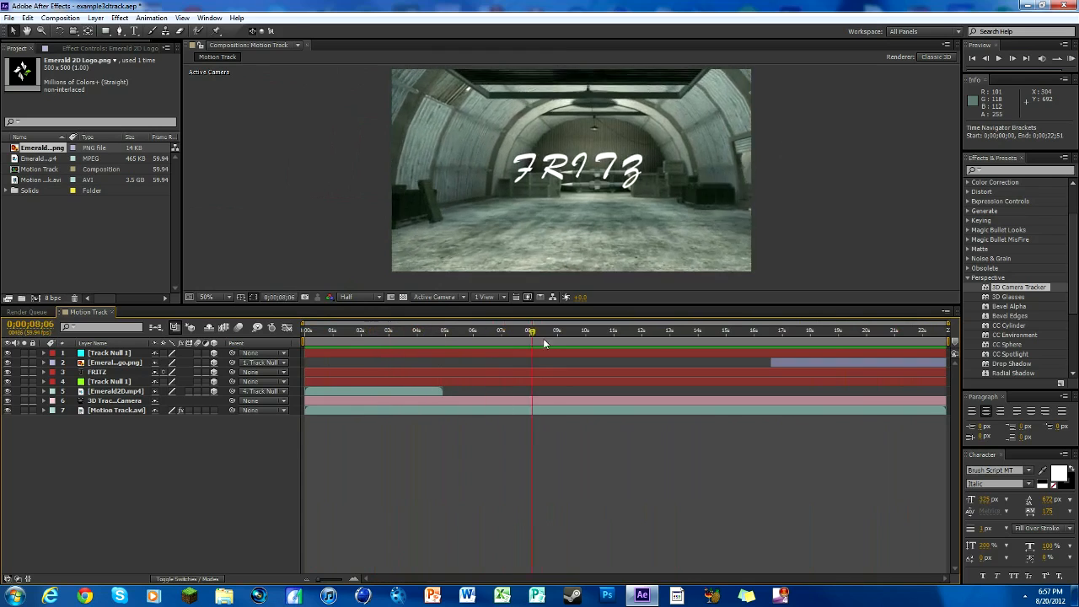
pyautogui.click(331, 331)
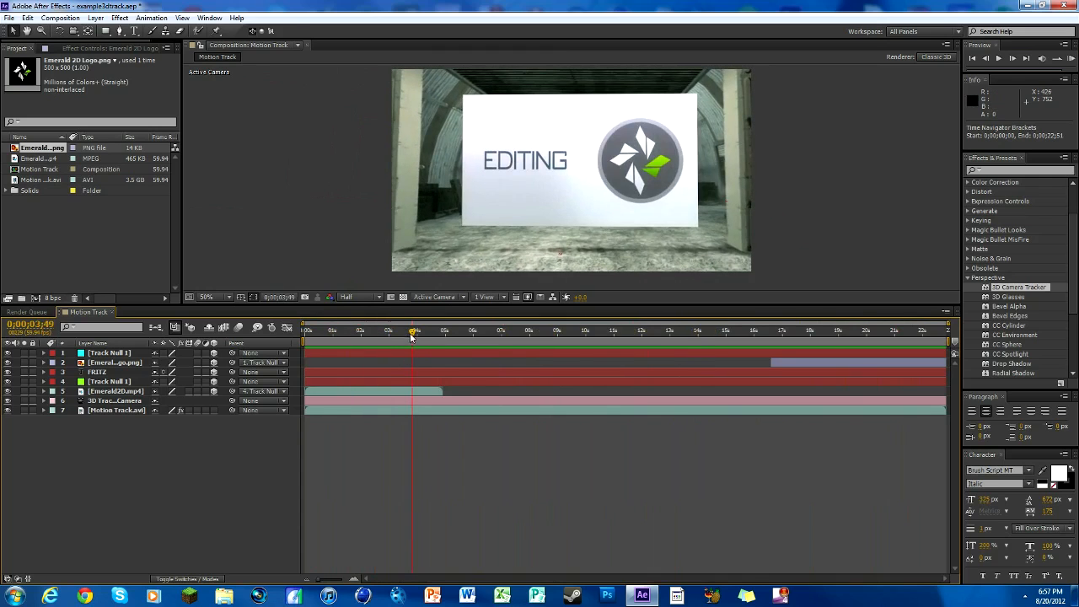
pyautogui.click(897, 331)
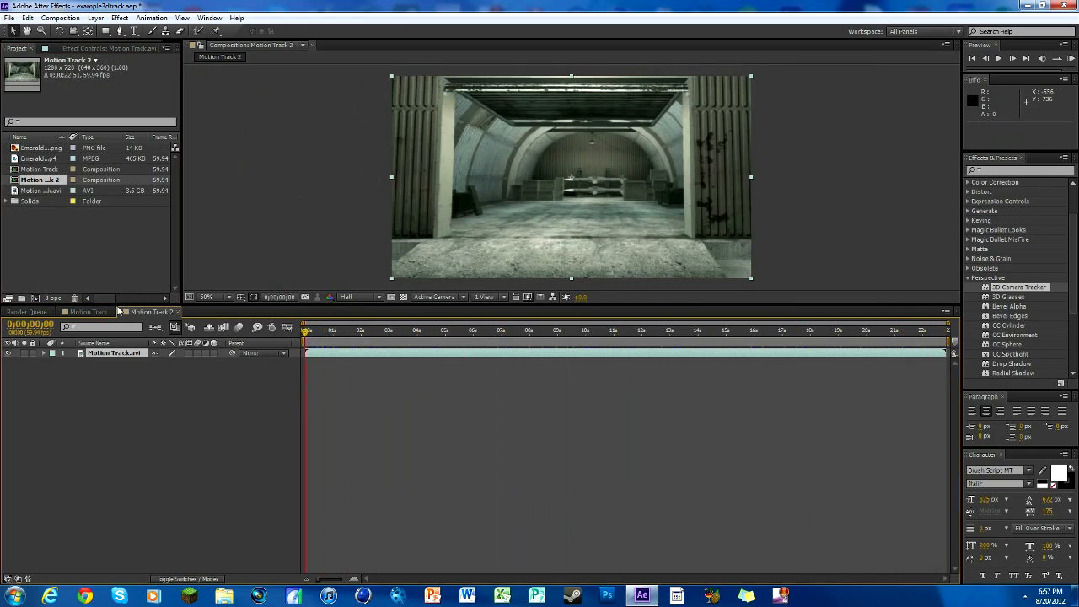
# Create the new Motion Track 2 composition from the hangar footage
pyautogui.click(1005, 57)
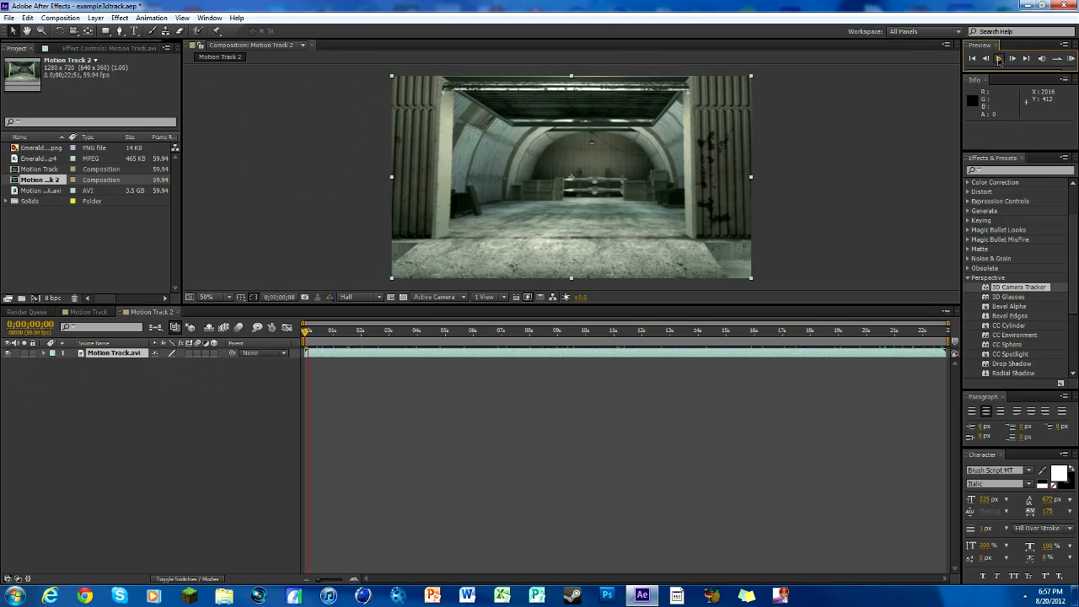
pyautogui.click(1001, 58)
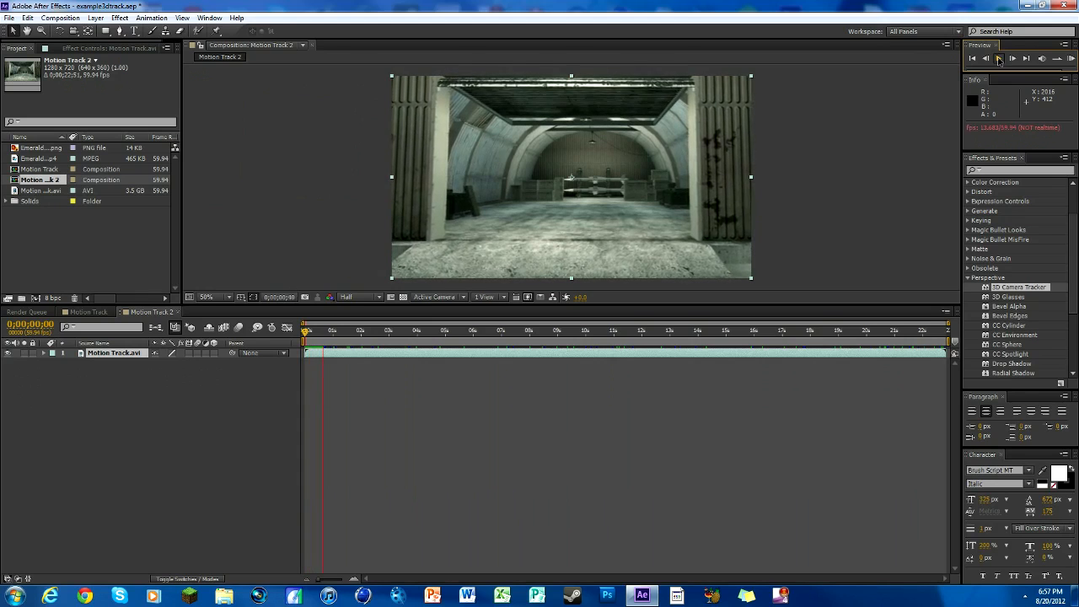
pyautogui.click(1008, 58)
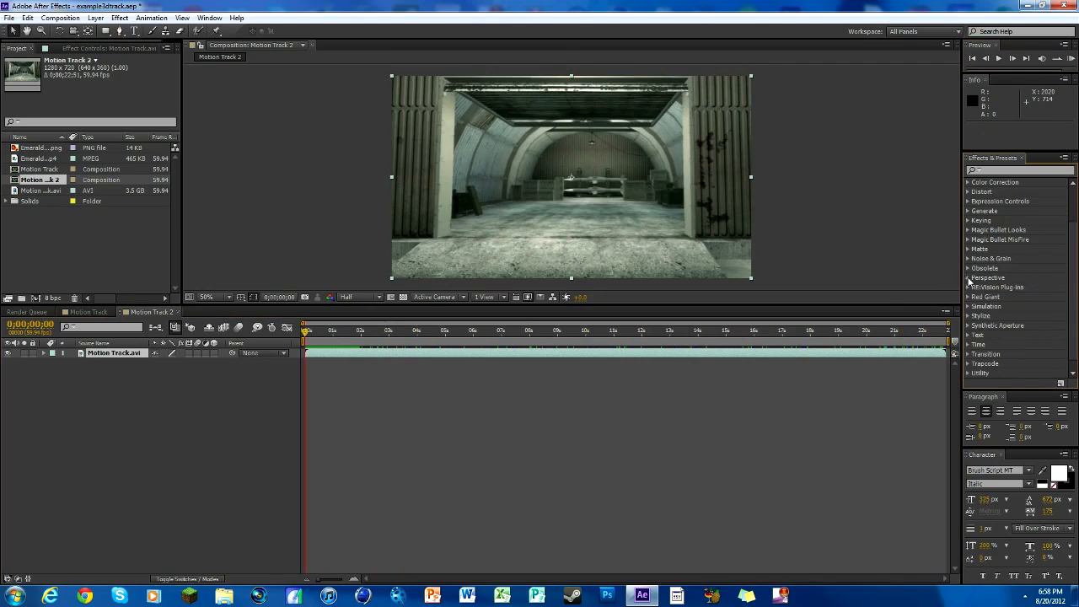
# Apply the 3D Camera Tracker effect to the hangar footage layer and let it analyse
pyautogui.click(971, 277)
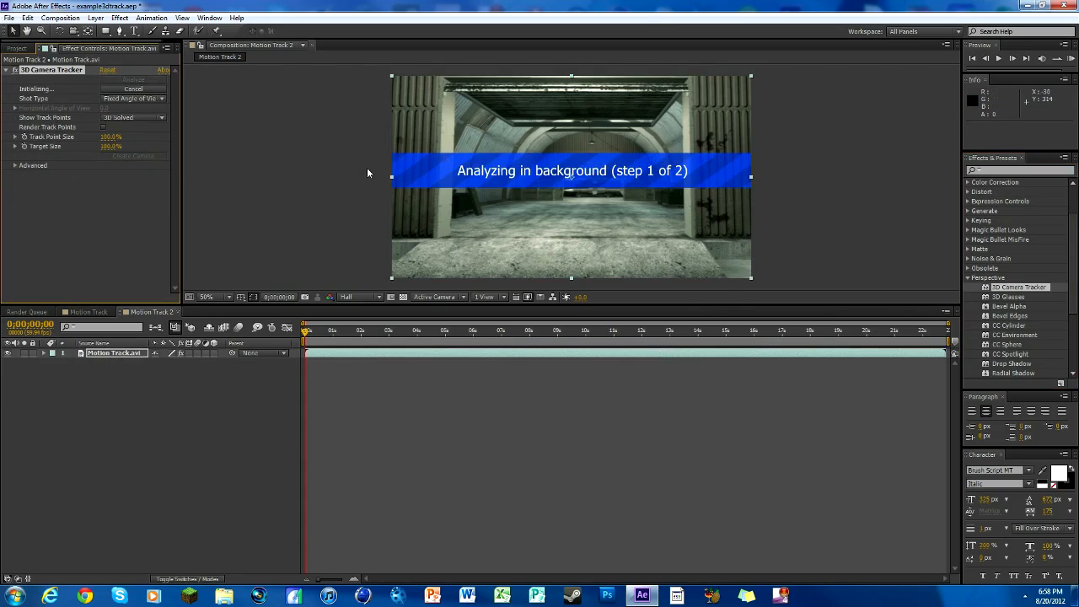
pyautogui.moveTo(539, 183)
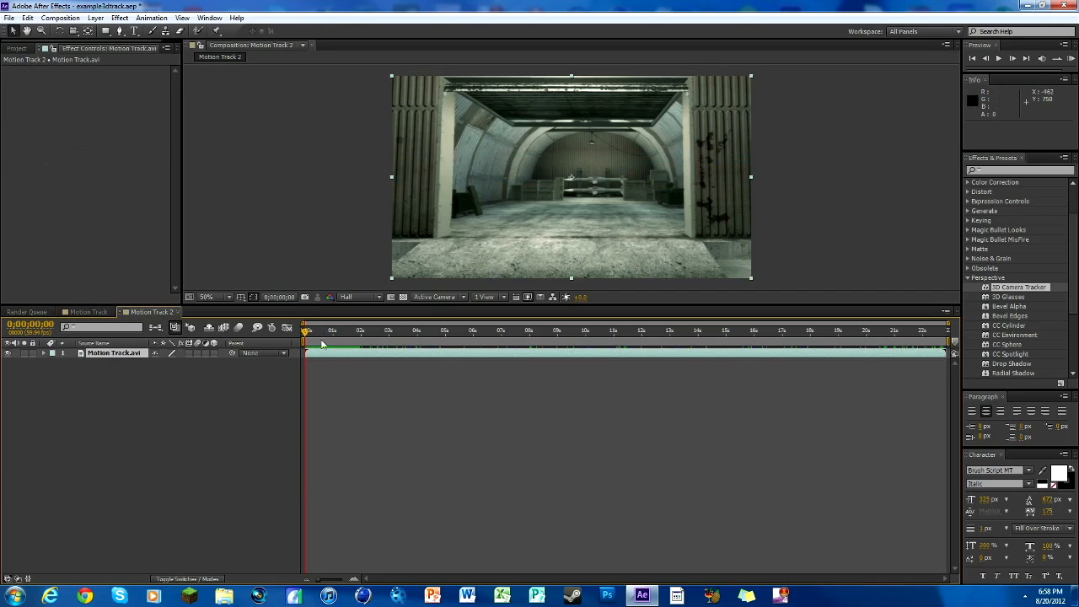
# Switch to the Motion Track composition and select the footage's 3D Camera Tracker effect
pyautogui.click(85, 311)
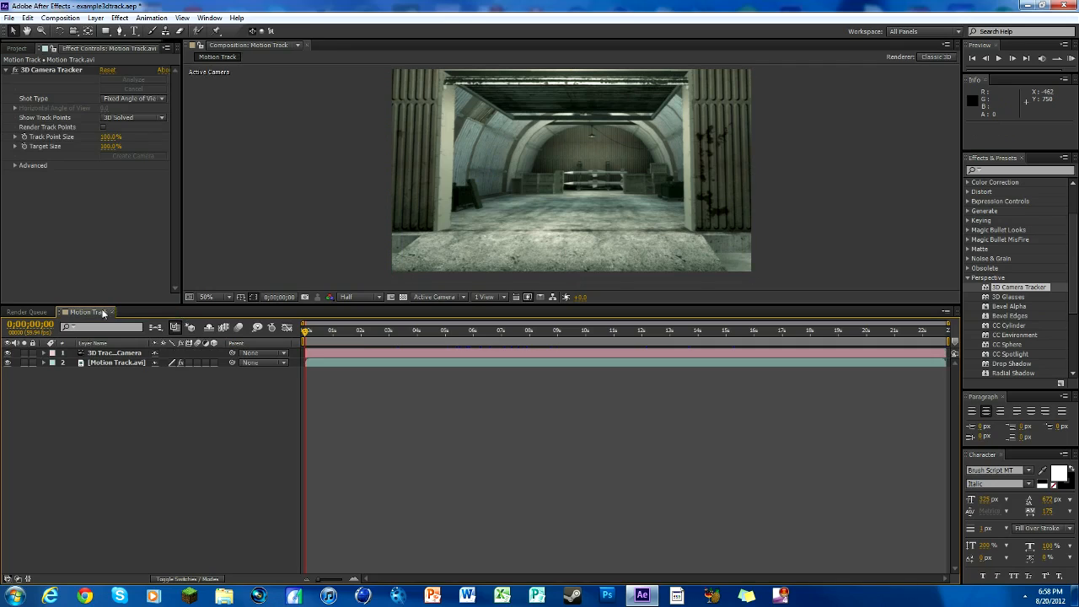
pyautogui.click(115, 352)
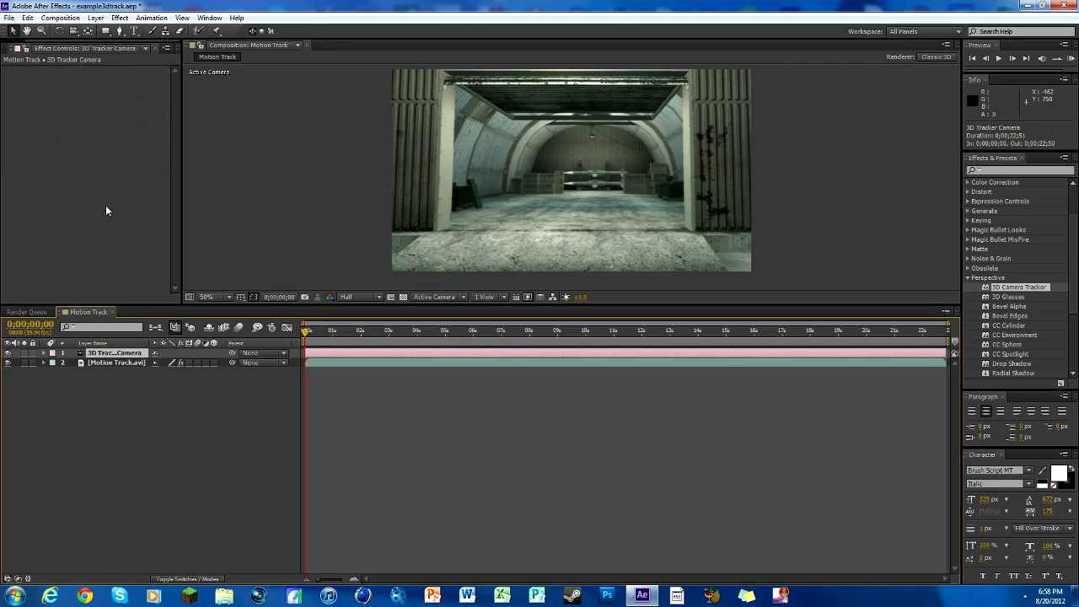
pyautogui.click(115, 362)
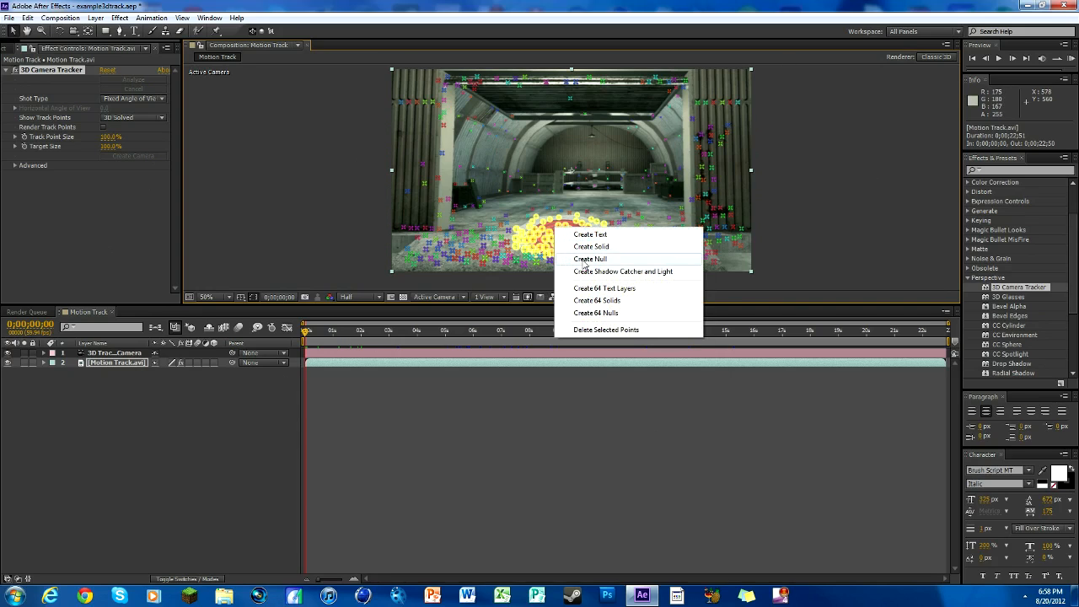
# Create Track Null 1 from the selected floor track points
pyautogui.click(590, 259)
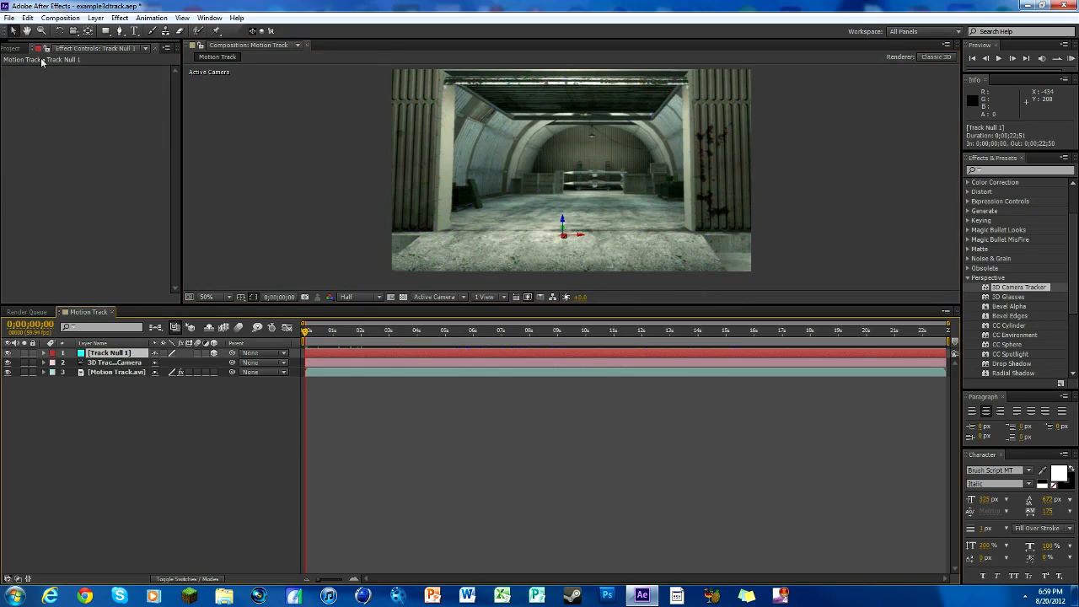
pyautogui.click(20, 47)
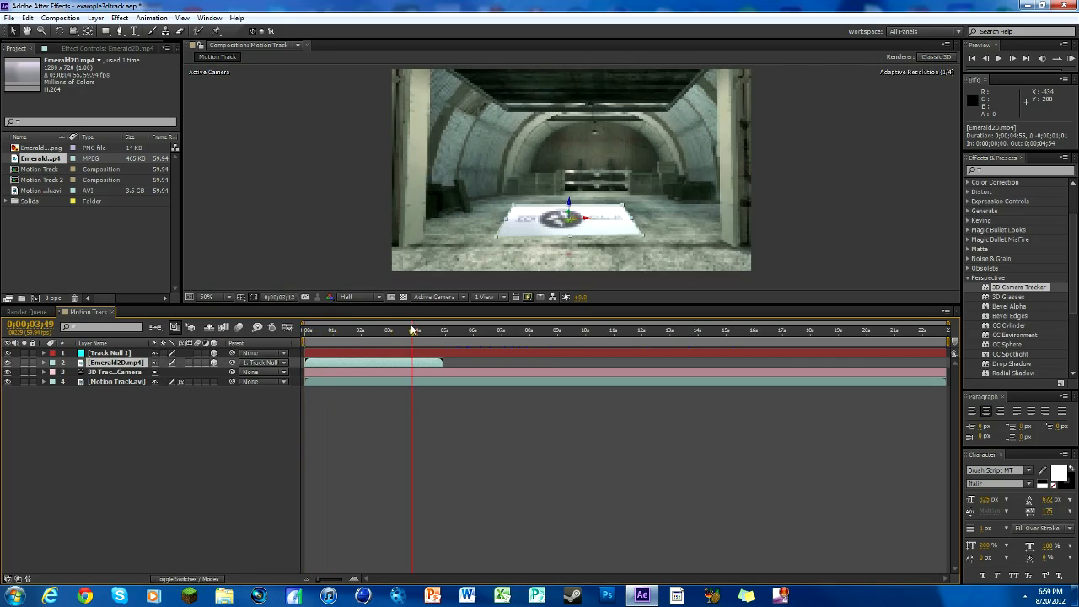
# Return to the first frame and select the logo video layer parented to Track Null 1
pyautogui.click(305, 329)
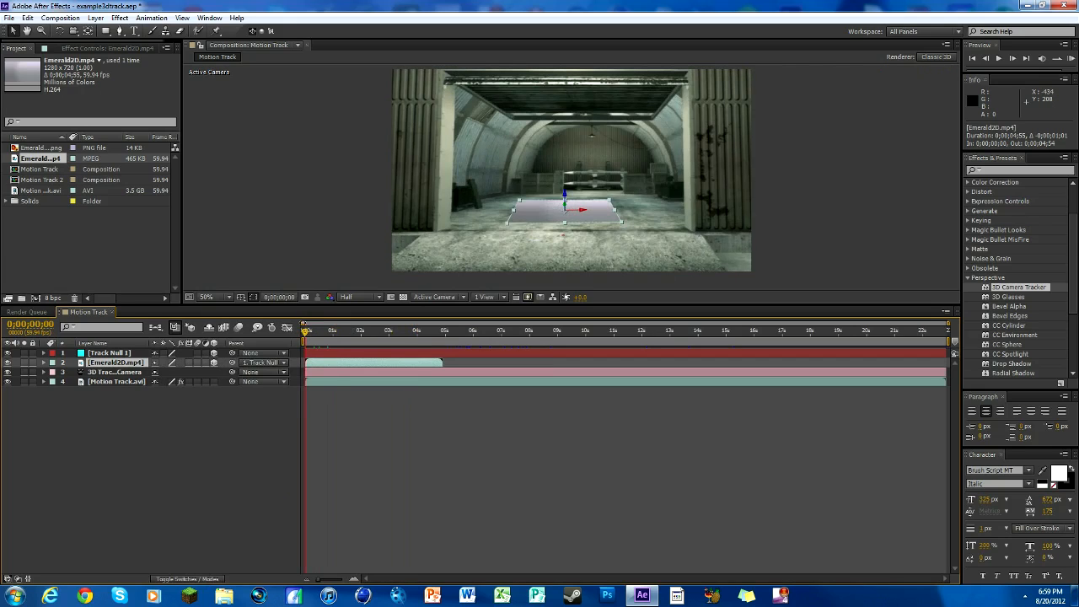
pyautogui.click(44, 361)
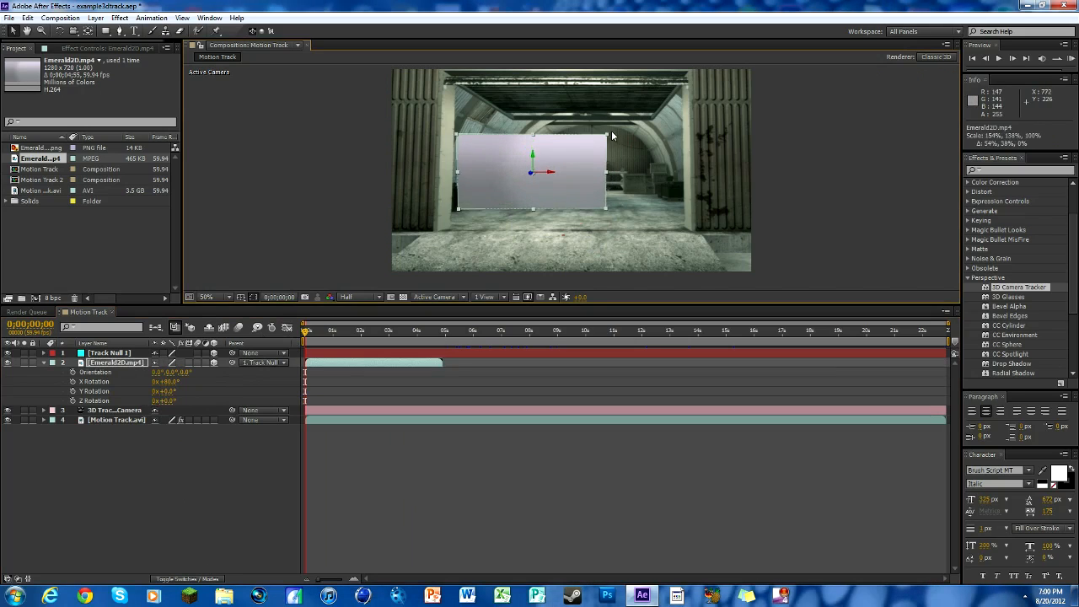
# Enlarge the upright logo plane so it covers the hangar's back opening
pyautogui.moveTo(530, 172); pyautogui.dragTo(575, 161)
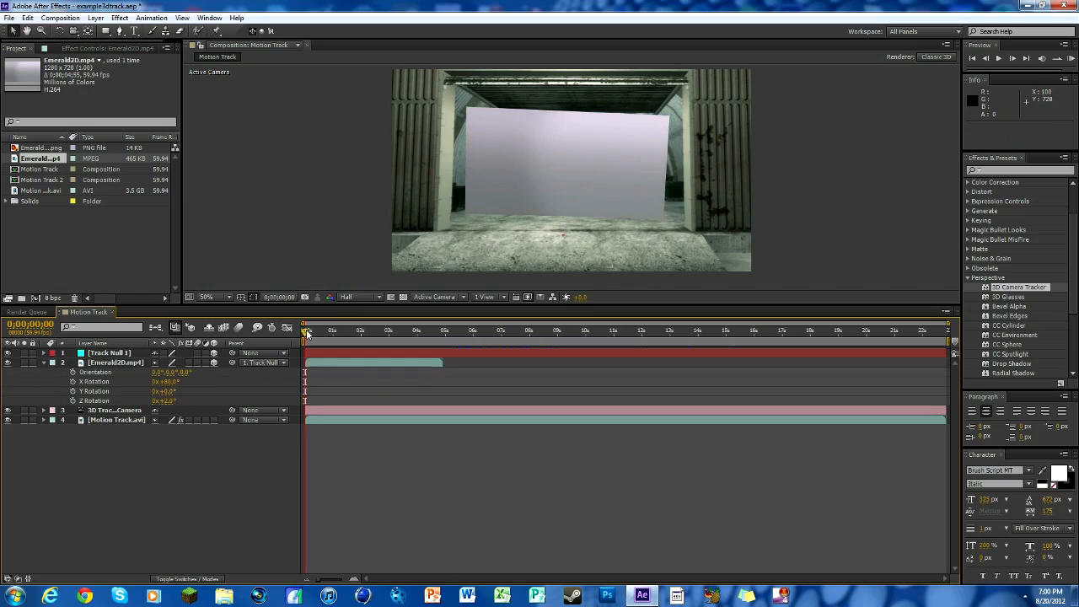
pyautogui.click(398, 331)
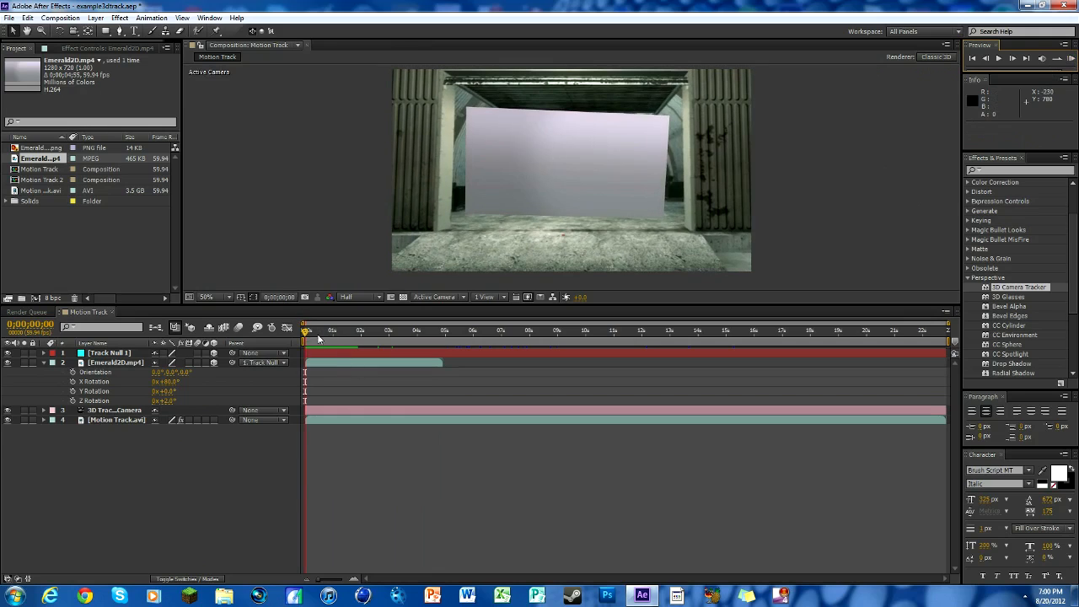
# Scrub the timeline to preview the logo card and the hangar shot that follows
pyautogui.click(425, 329)
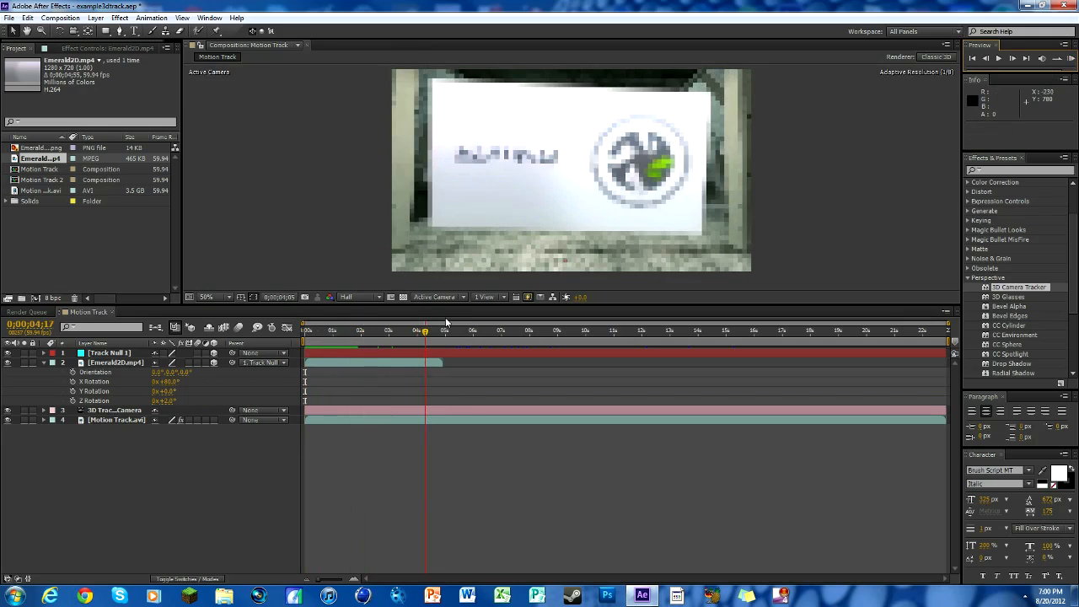
pyautogui.click(560, 330)
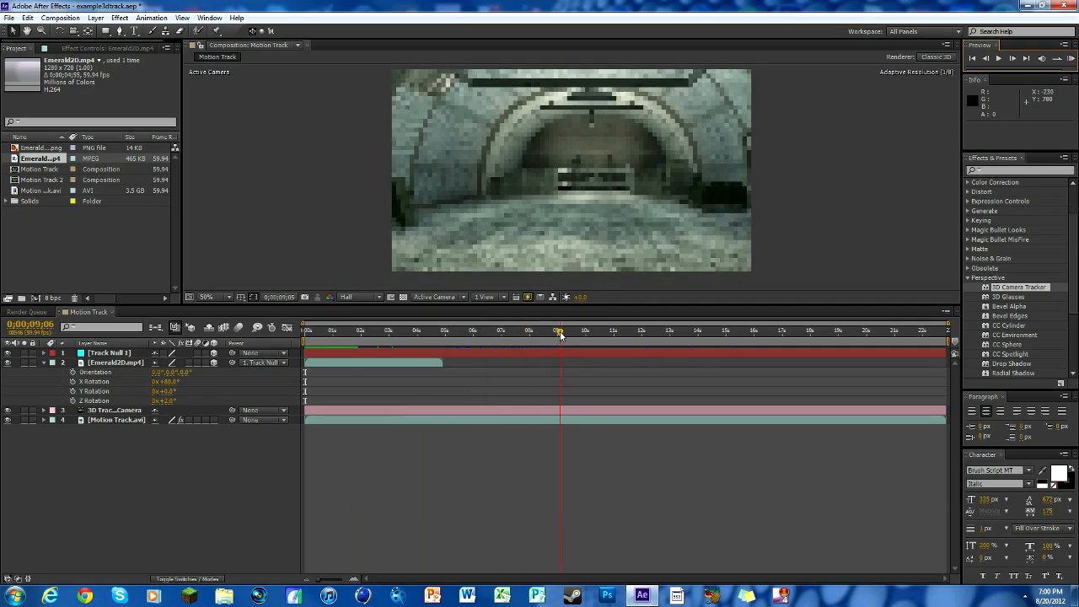
pyautogui.click(769, 330)
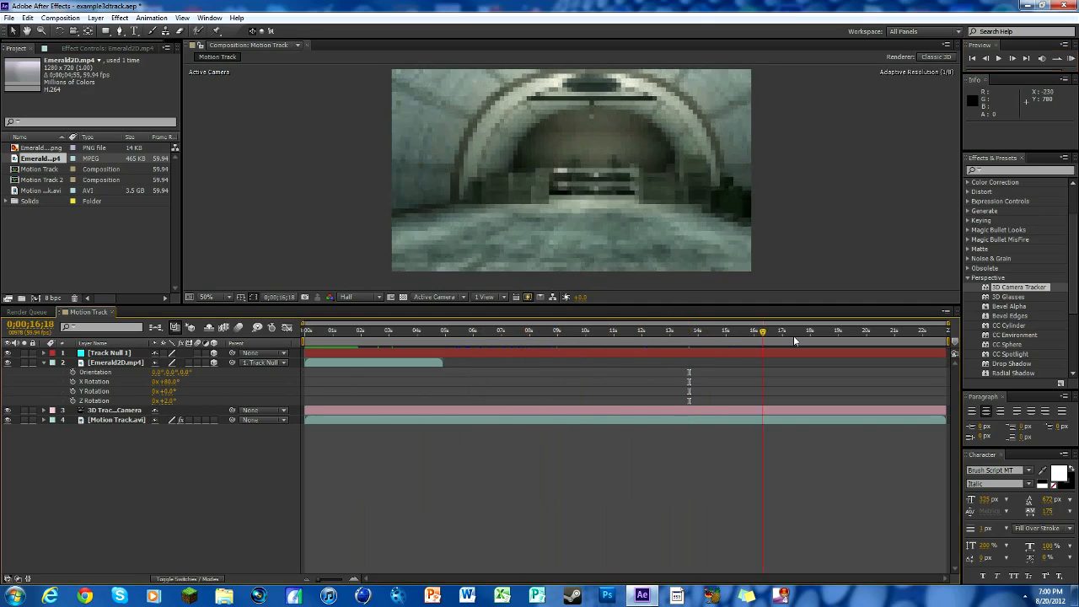
pyautogui.moveTo(760, 329); pyautogui.dragTo(756, 329)
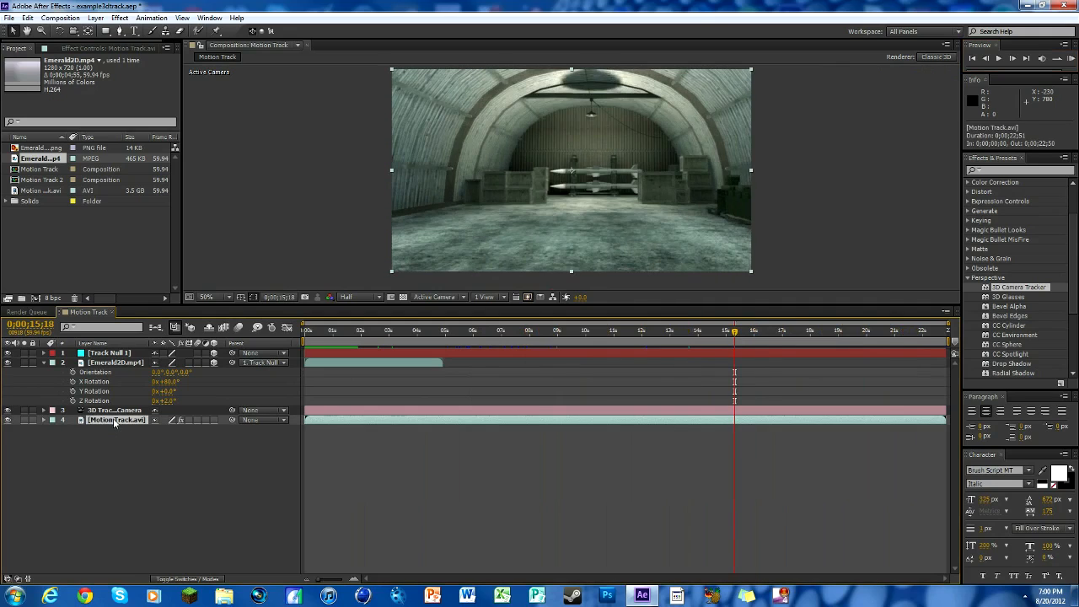
# Create a text layer anchored to the selected floor track points
pyautogui.click(114, 420)
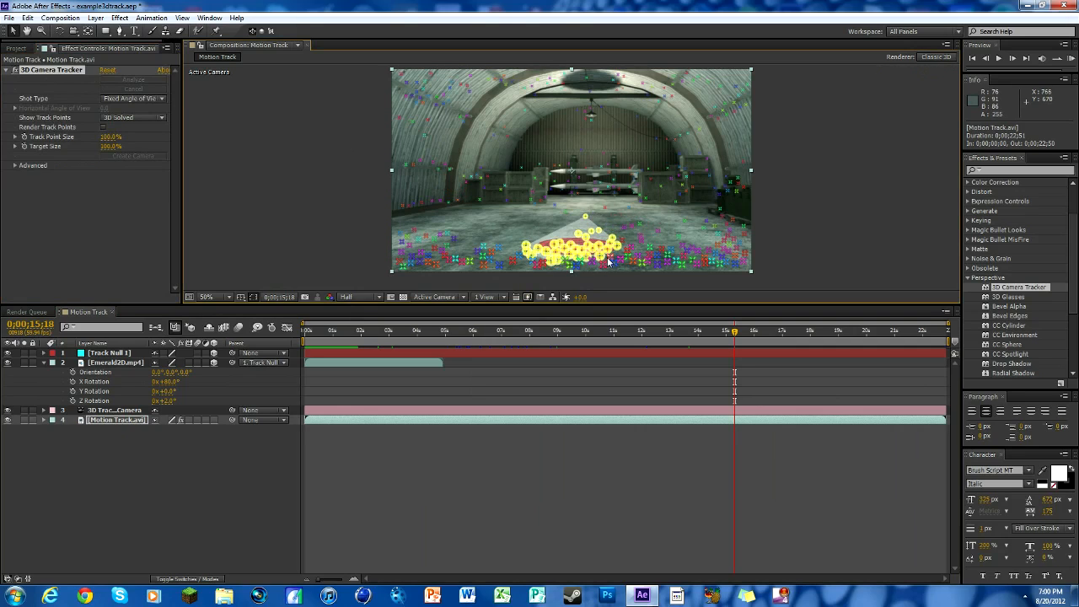
pyautogui.rightClick(607, 262)
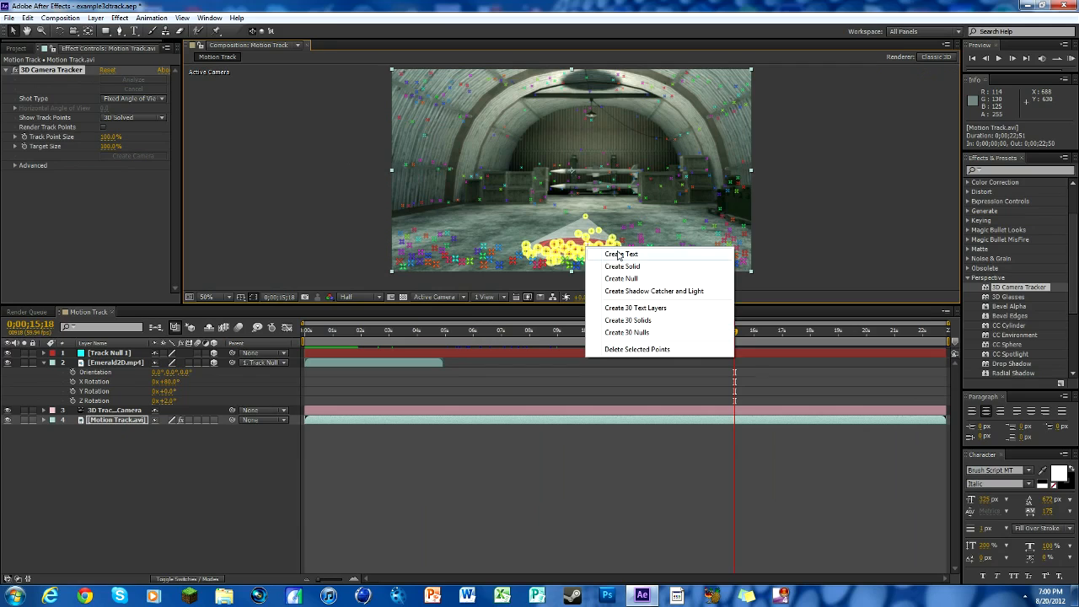
pyautogui.click(621, 253)
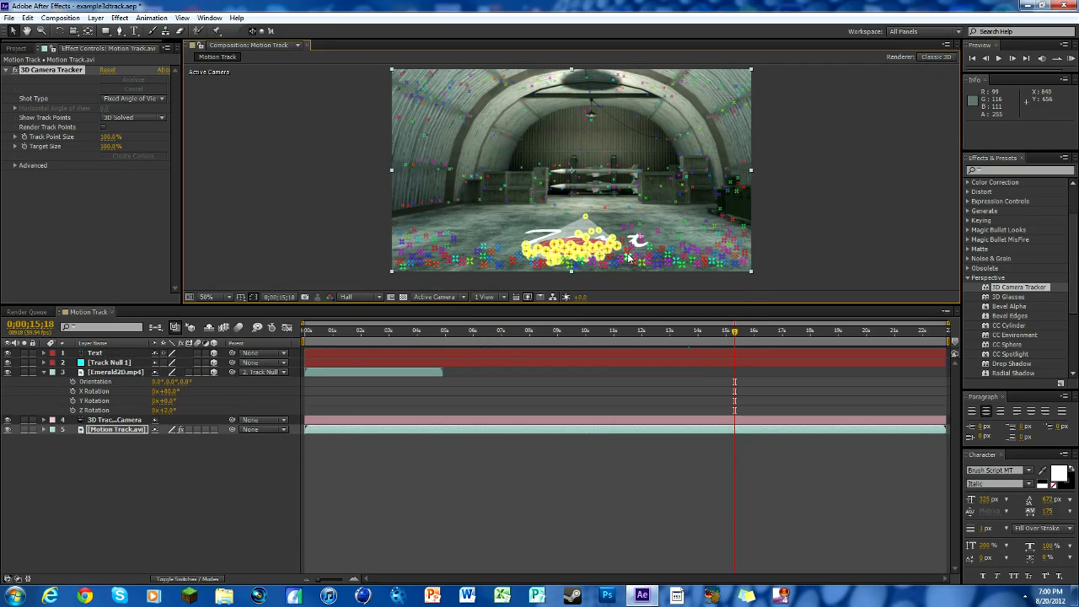
# Change the placeholder text to FRITZ and colour it yellow
pyautogui.click(95, 352)
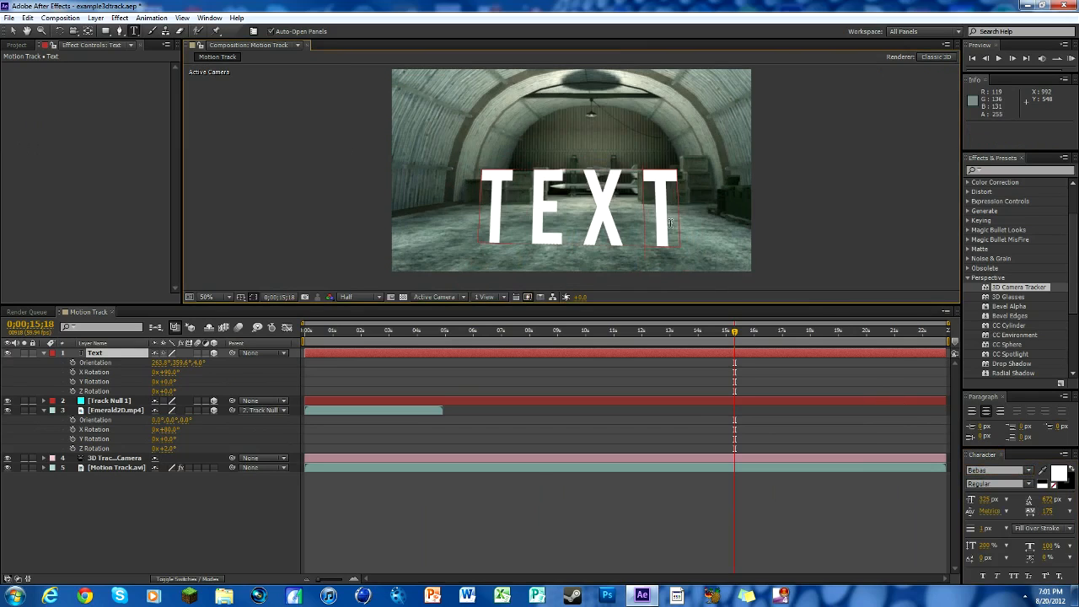
pyautogui.write('FRITEZ')
pyautogui.write('FFCC00')
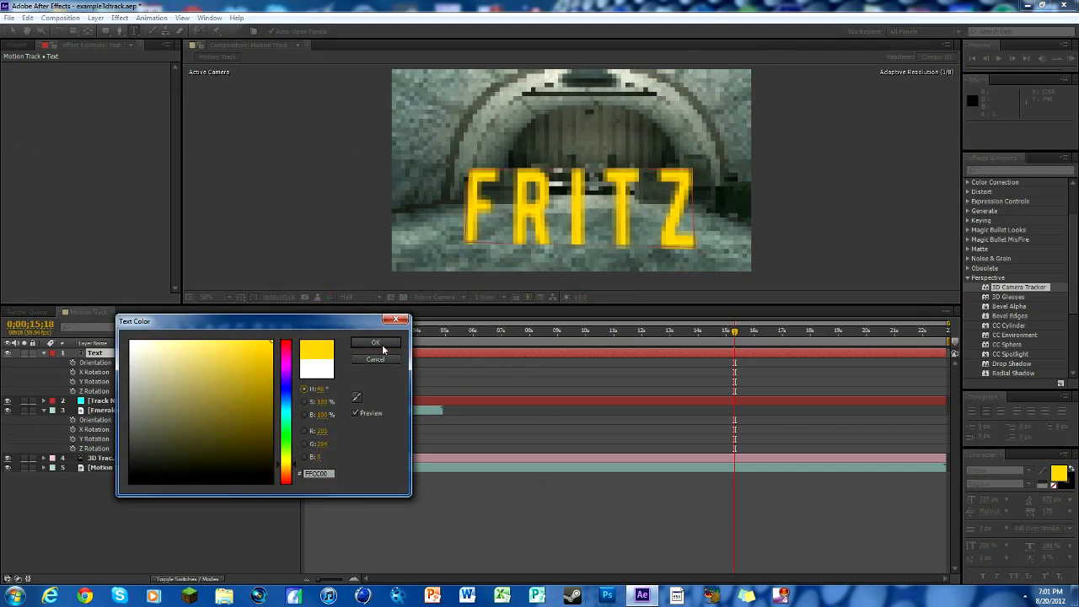
pyautogui.click(374, 342)
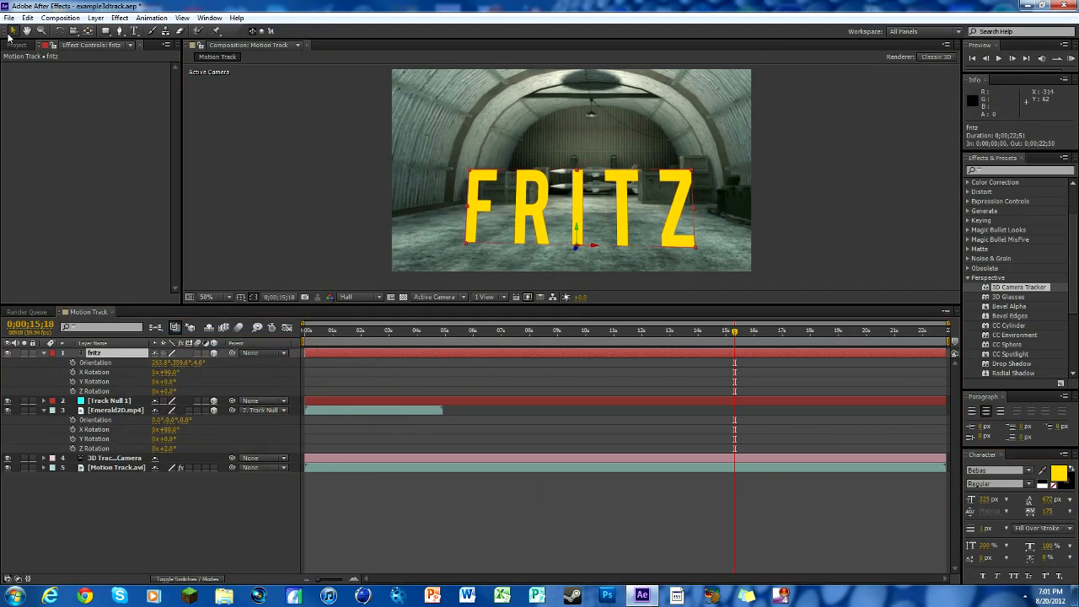
pyautogui.moveTo(588, 229)
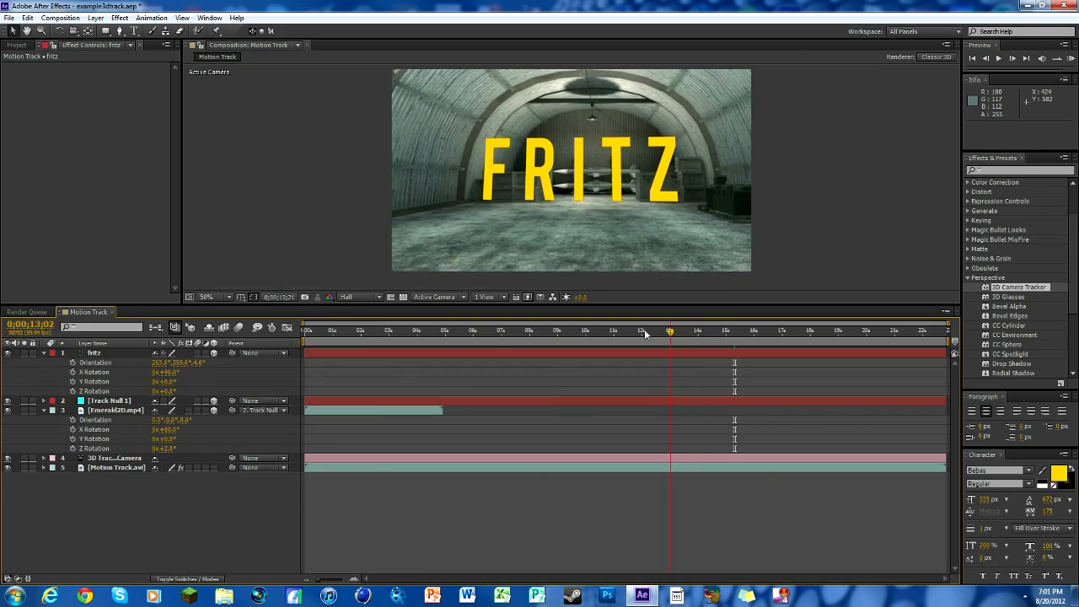
# Scrub from start to end checking that FRITZ and the logo hold their places
pyautogui.click(370, 331)
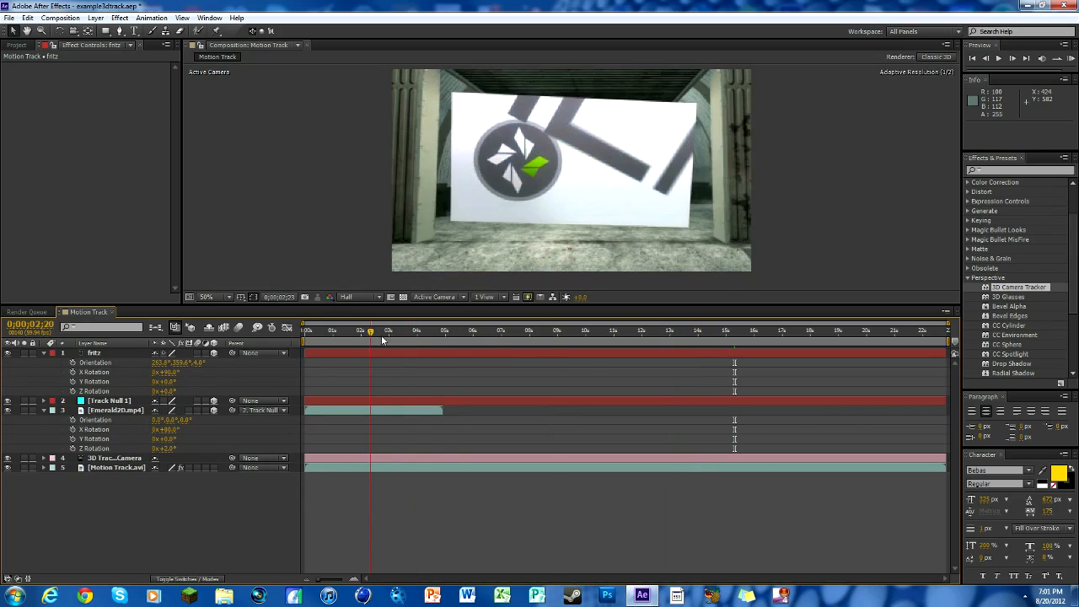
pyautogui.click(479, 329)
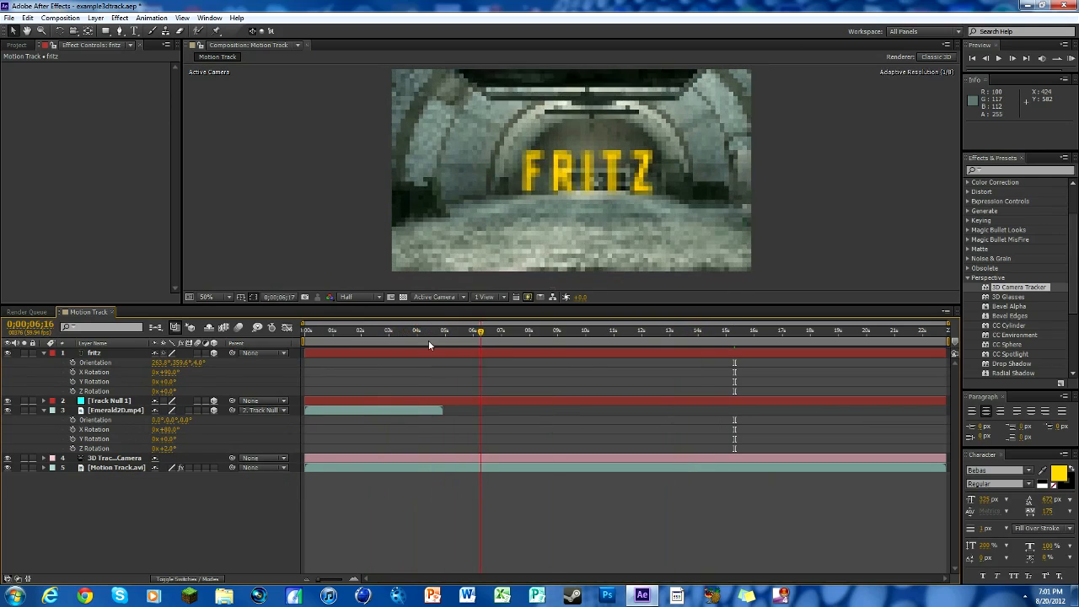
pyautogui.click(614, 330)
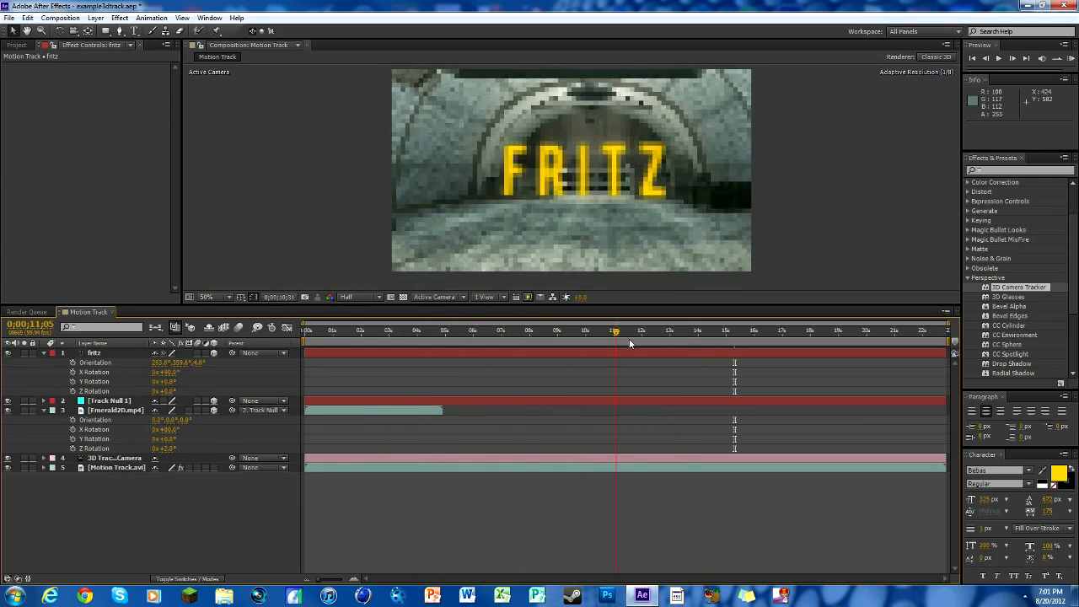
pyautogui.click(835, 330)
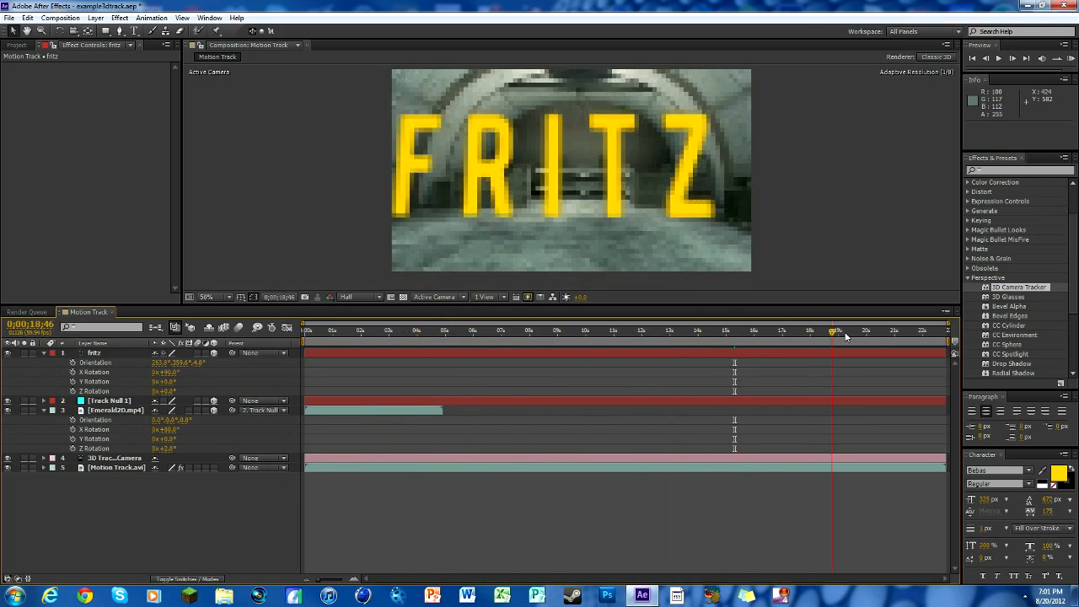
pyautogui.click(841, 330)
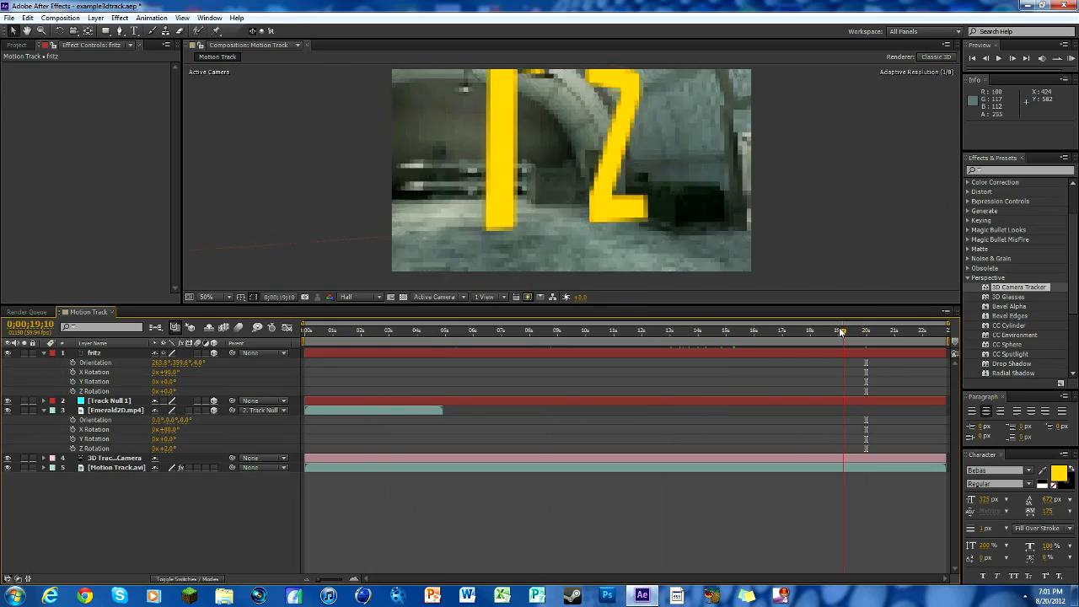
pyautogui.click(822, 330)
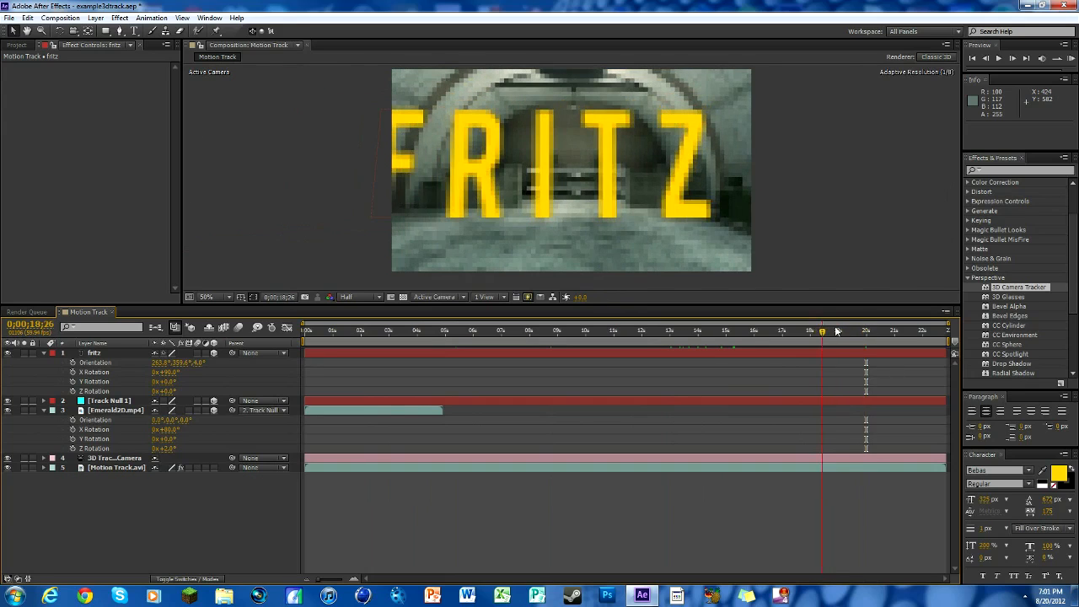
pyautogui.click(900, 331)
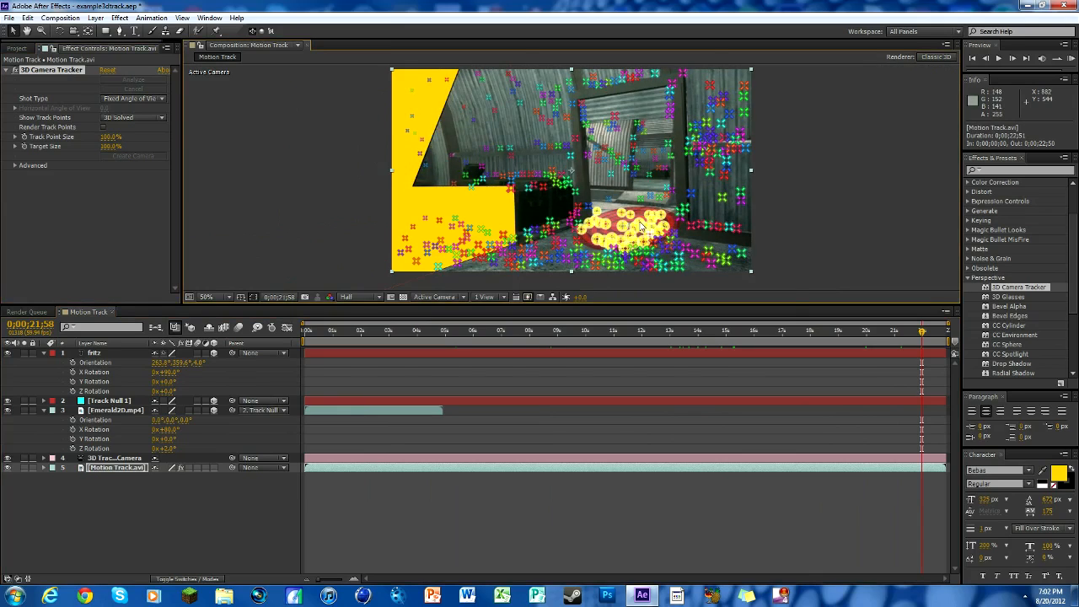
# Create a third track null from the selected points for the logo picture
pyautogui.rightClick(640, 227)
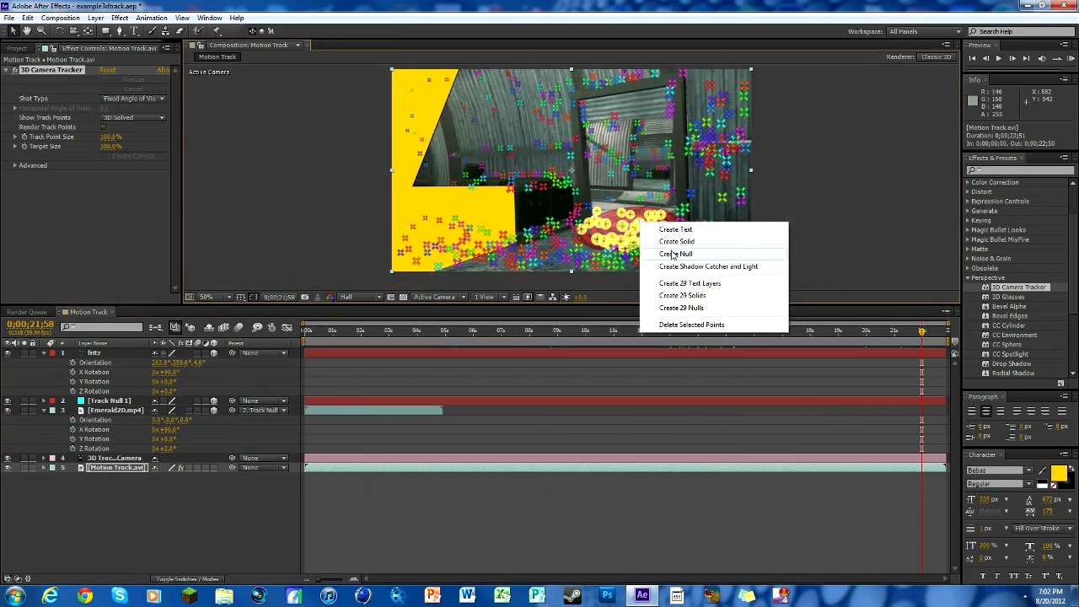
pyautogui.click(674, 253)
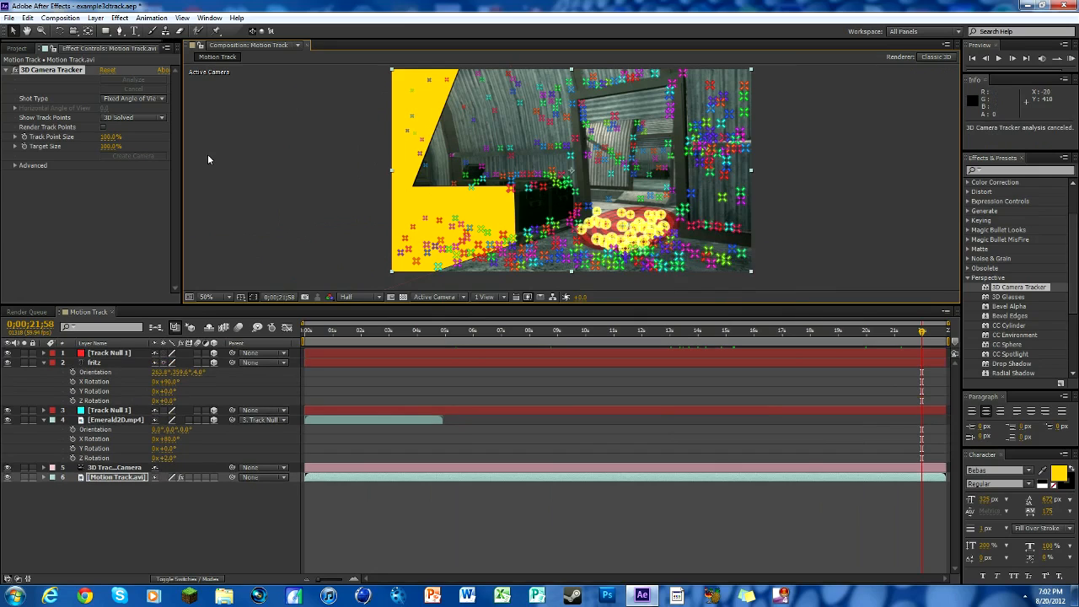
pyautogui.click(24, 47)
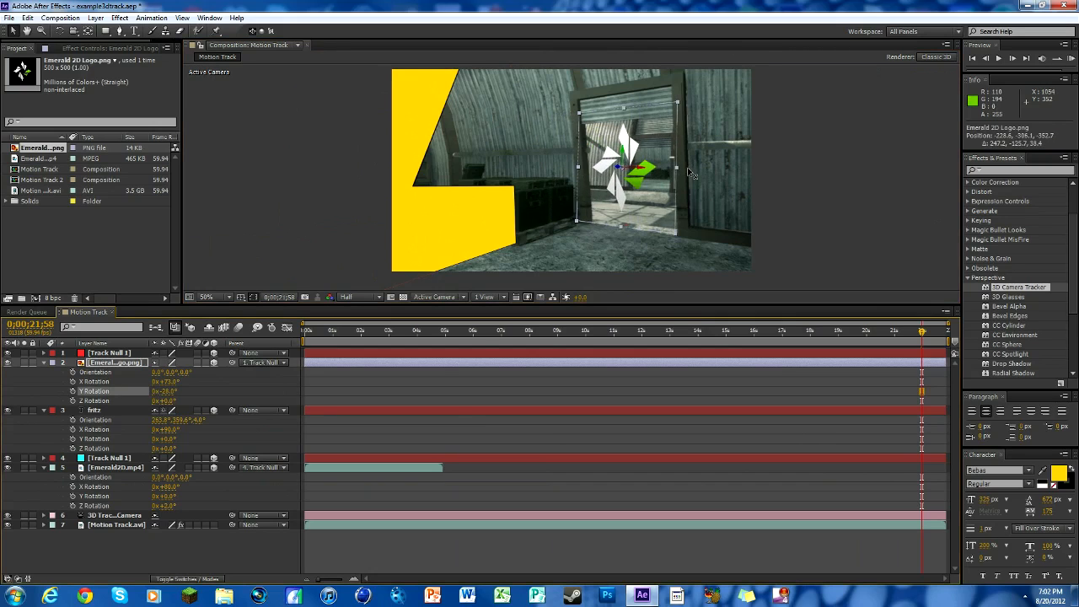
# Scrub the timeline to review the FRITZ text and pinned logo across the clip
pyautogui.click(786, 331)
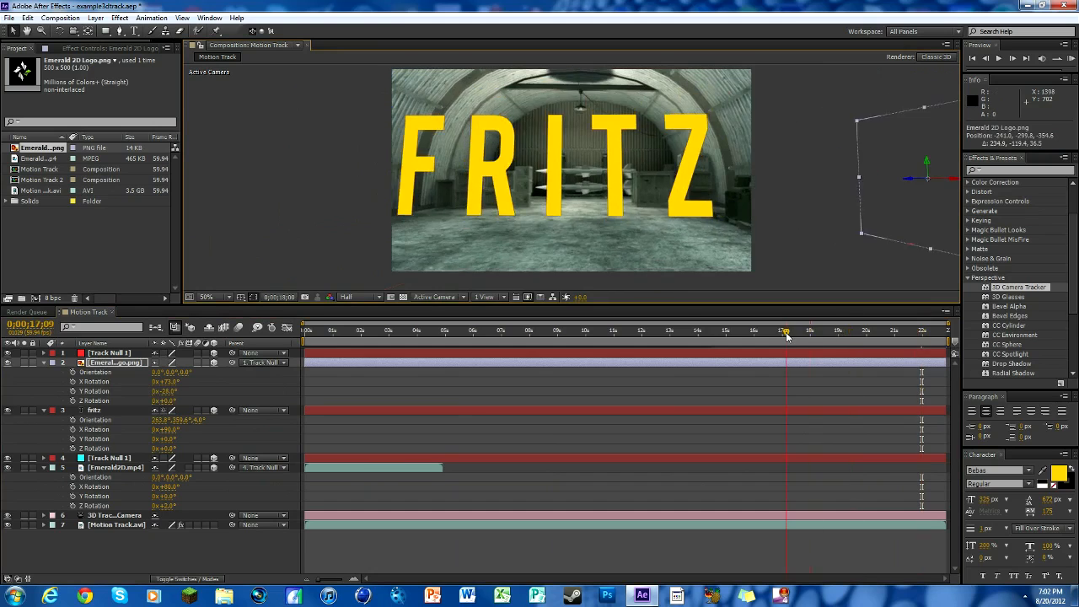
pyautogui.click(893, 330)
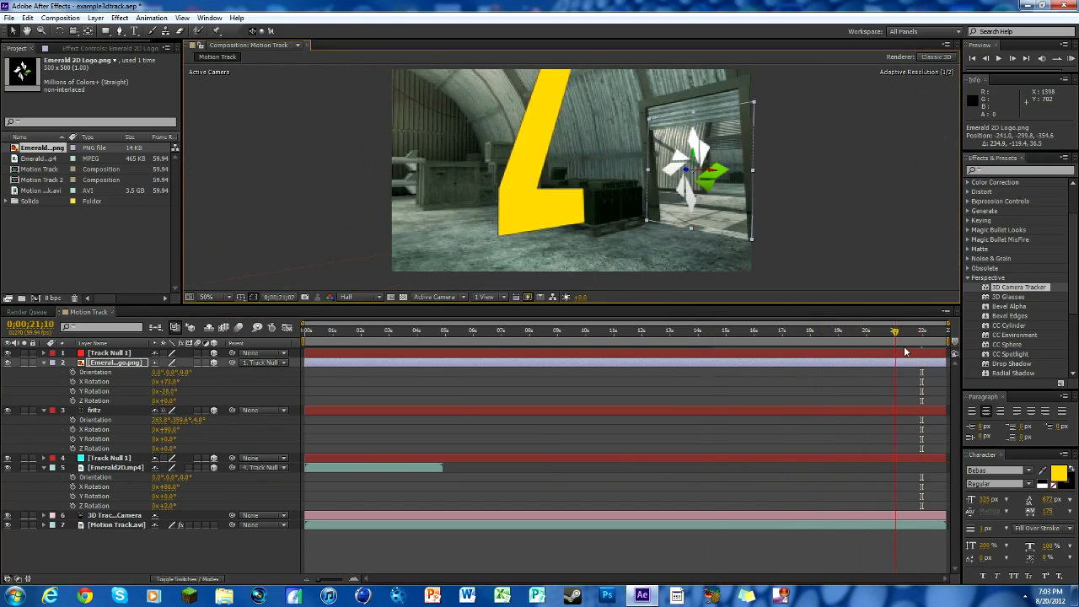
pyautogui.click(637, 330)
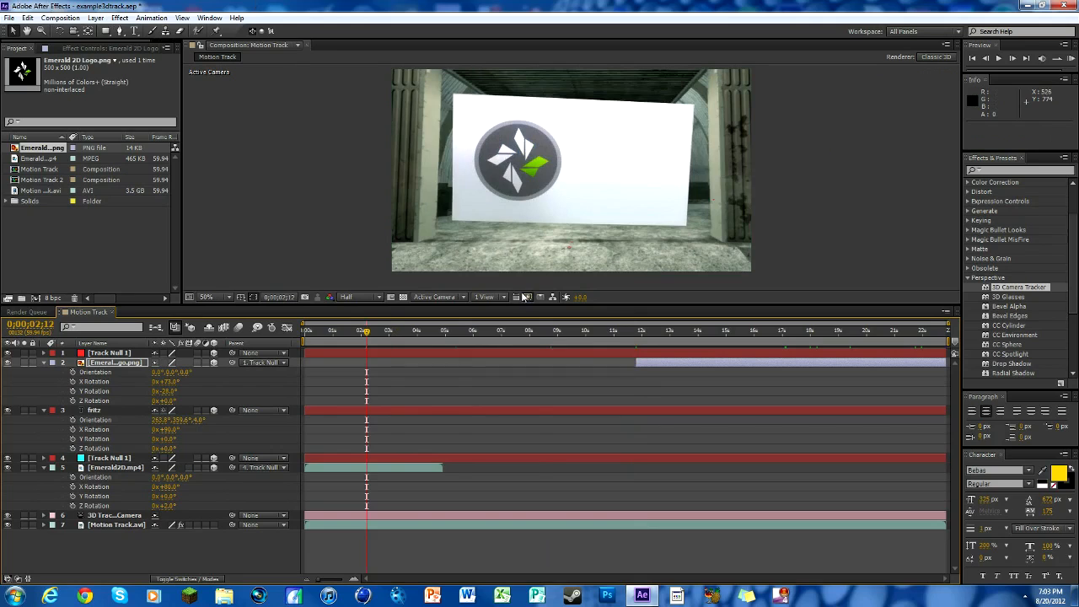
pyautogui.click(481, 330)
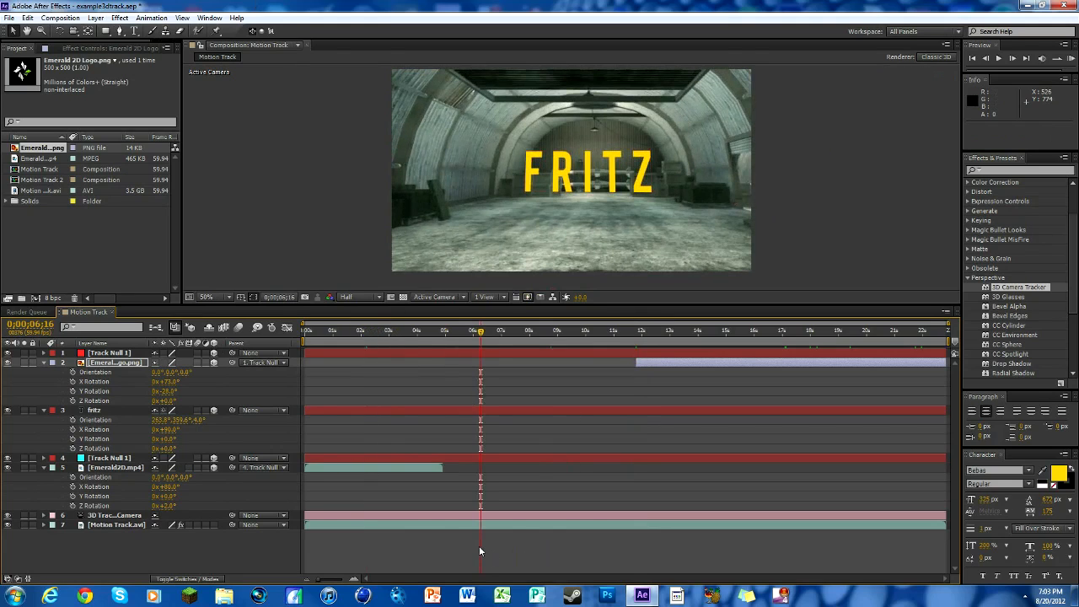